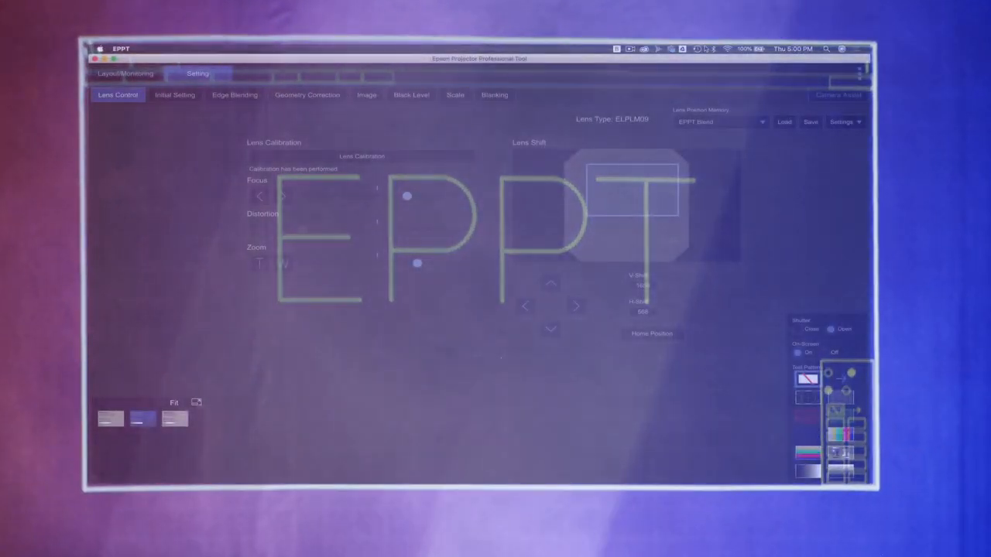
Step: Group the two selected projectors as EPPT Training and open their shutters
left_click(125, 72)
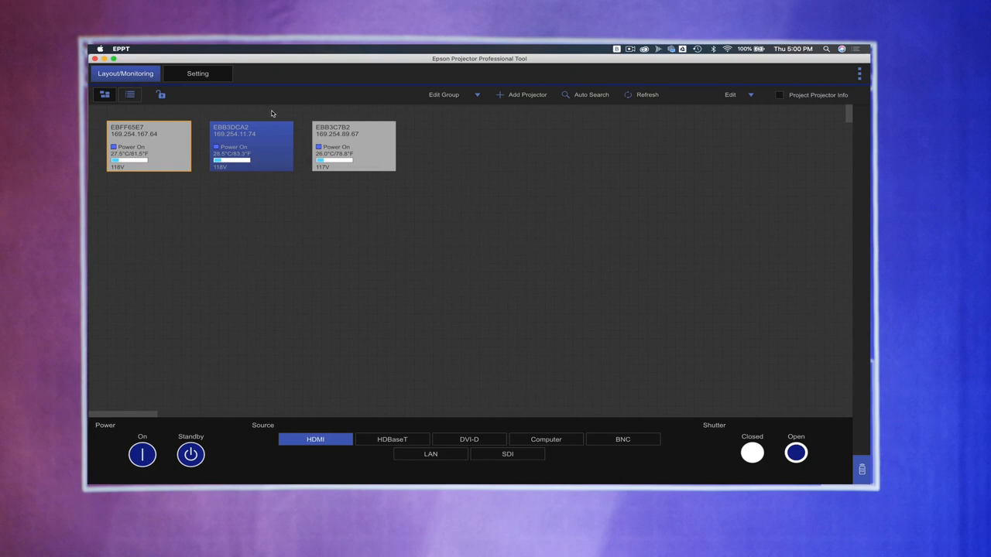
left_click(477, 94)
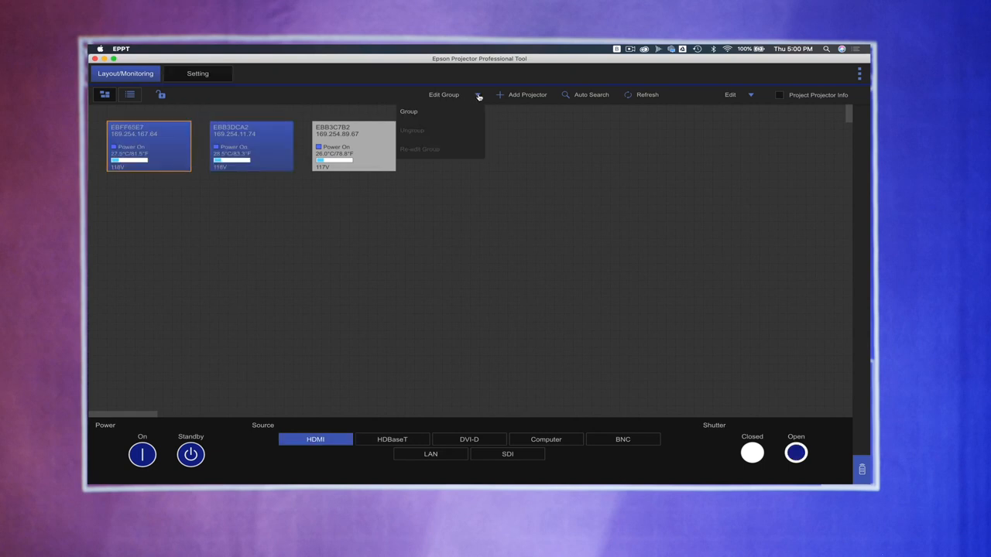
left_click(409, 112)
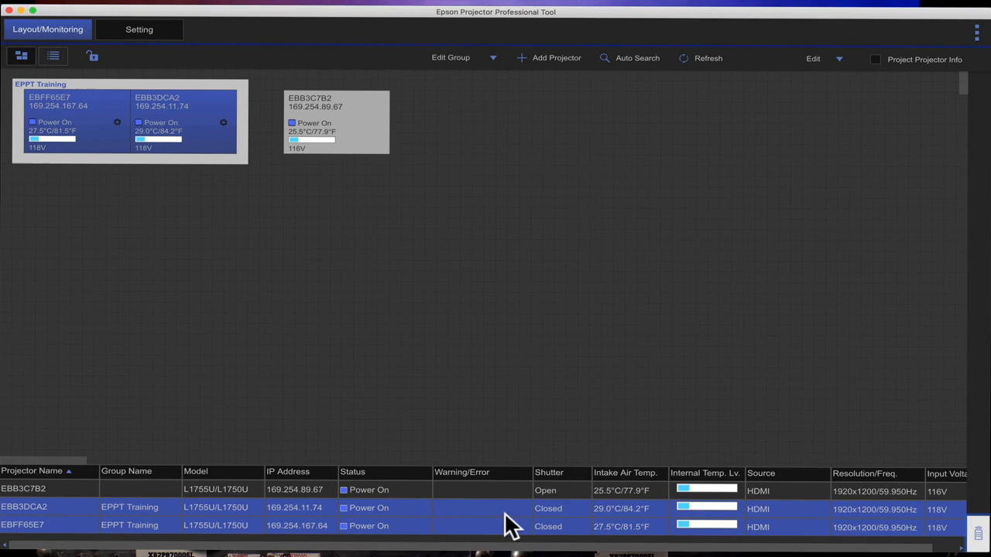
mouse_move(571, 349)
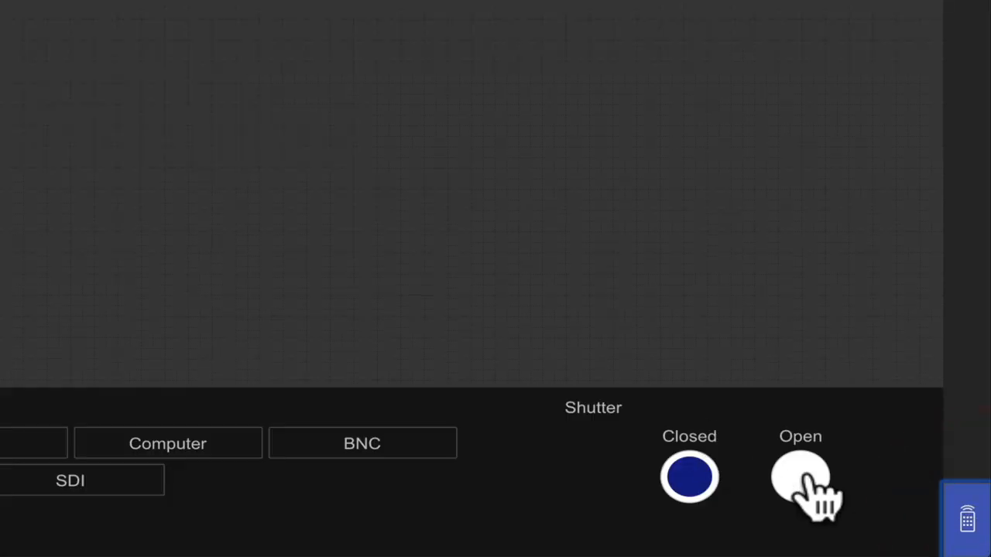
left_click(799, 477)
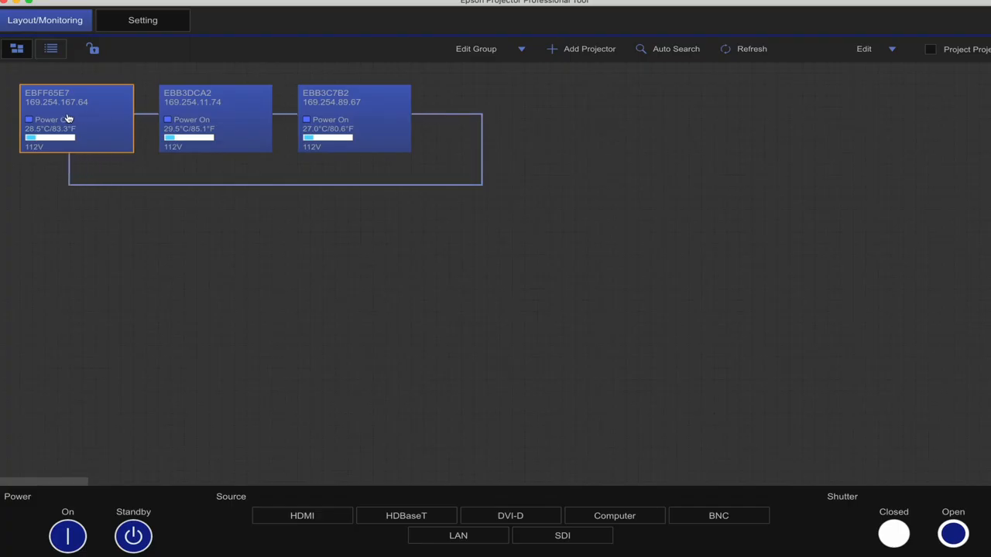
Step: Toggle each projector's shutter individually to identify the left and right images
left_click(76, 118)
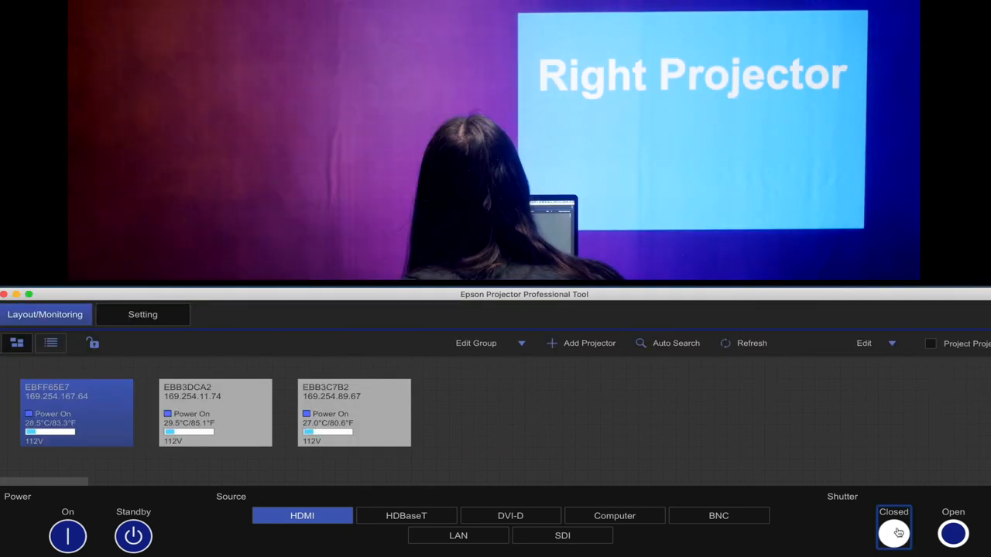
left_click(954, 533)
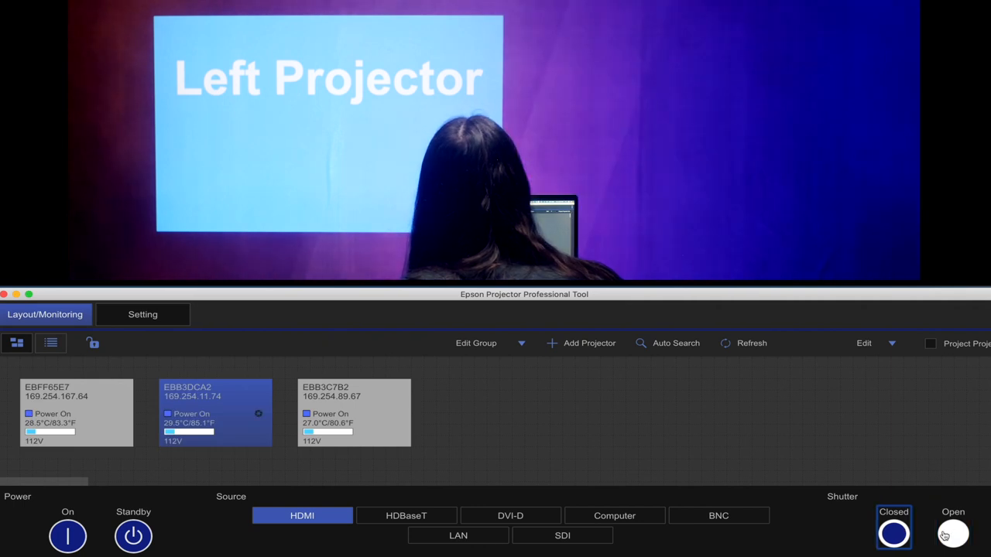
left_click(954, 533)
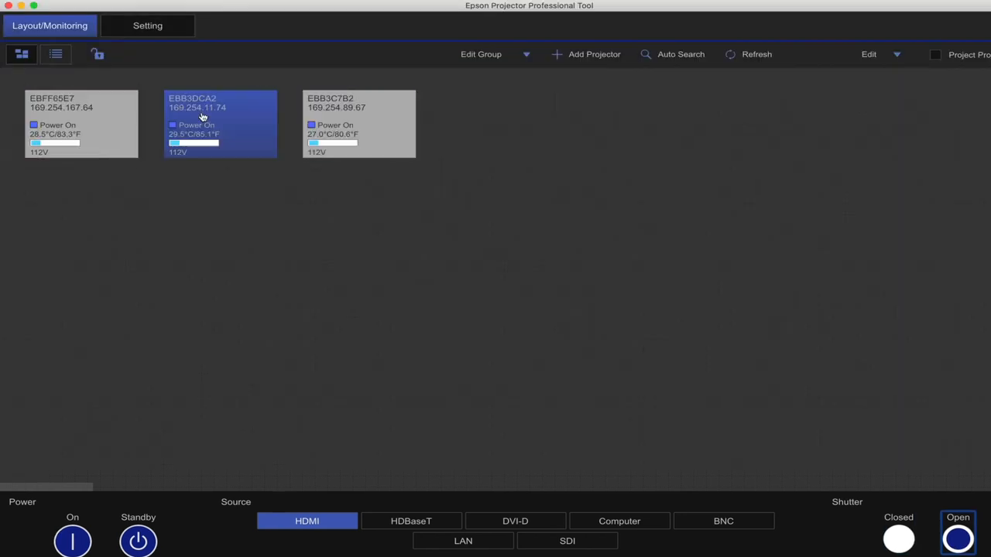
left_click(147, 25)
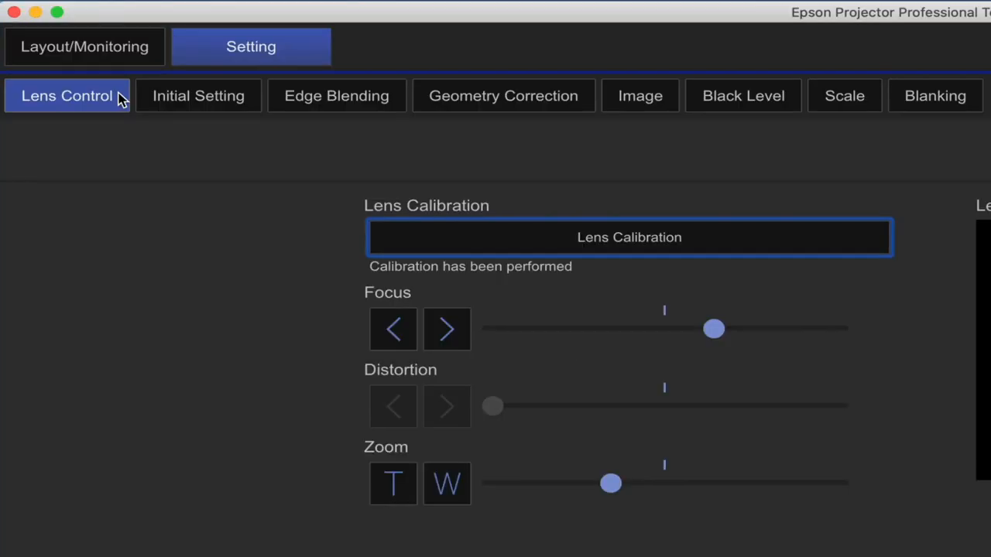
mouse_move(336, 96)
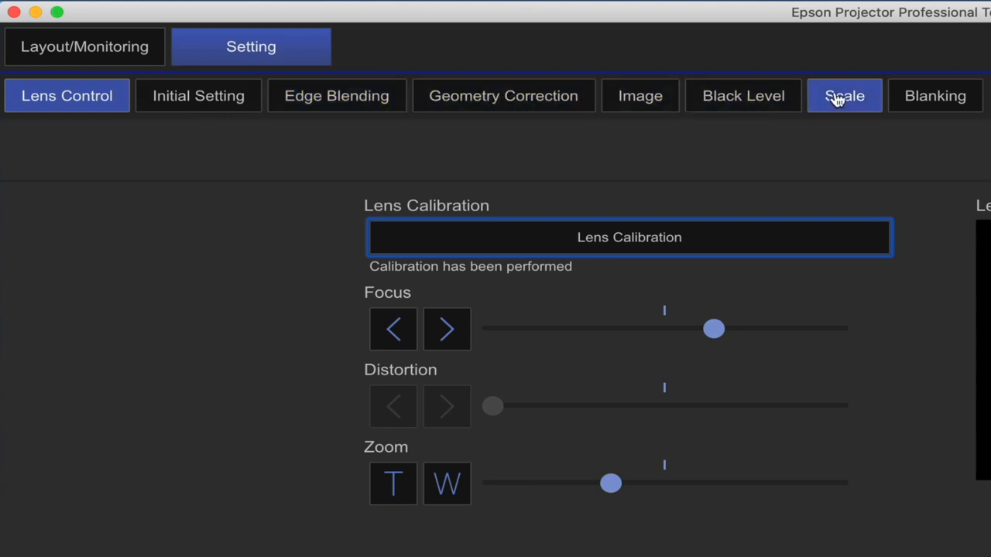
mouse_move(85, 47)
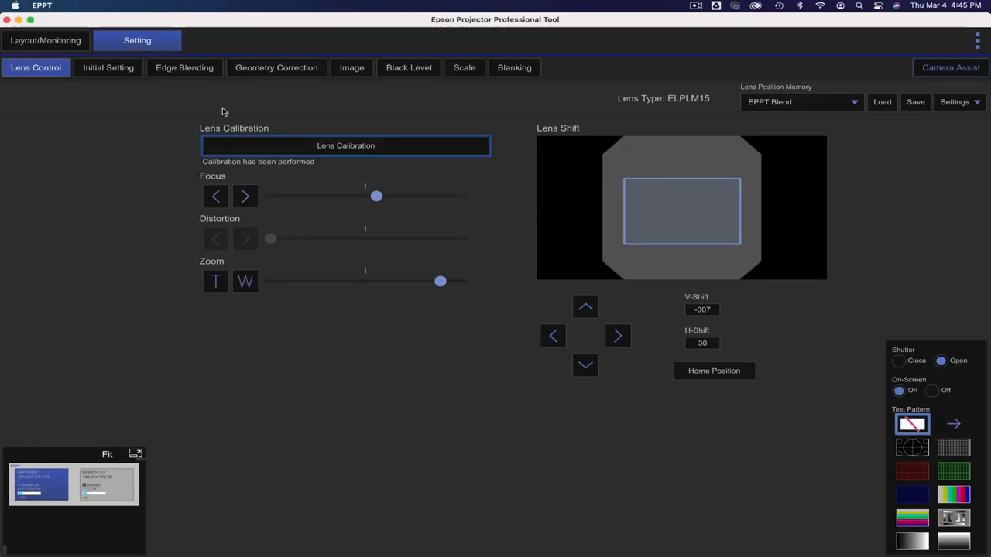
mouse_move(315, 122)
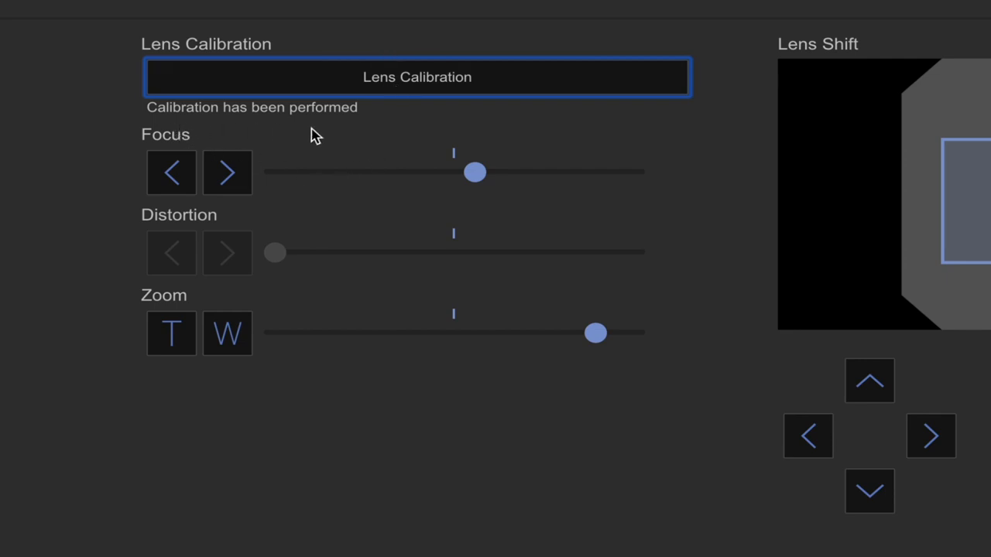
mouse_move(323, 128)
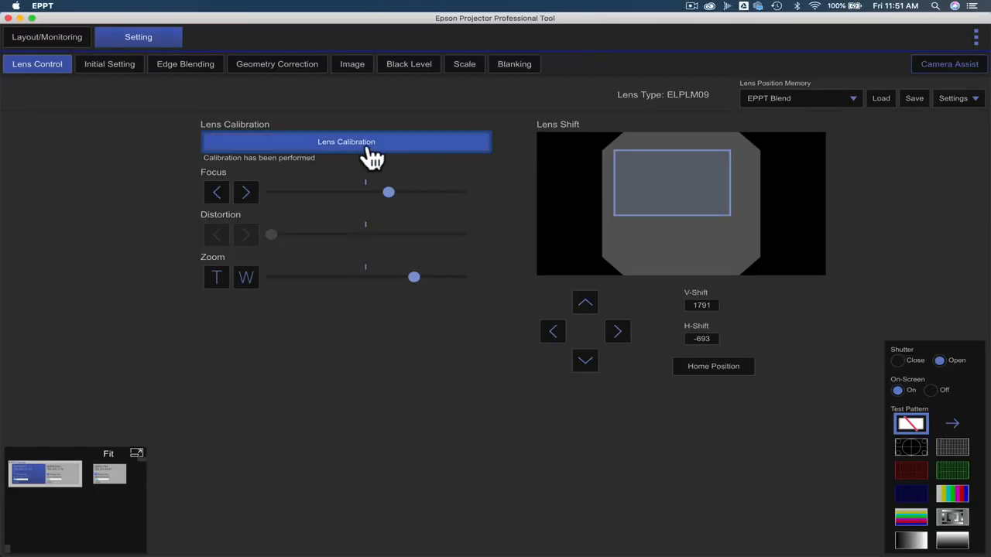
Step: Start Lens Calibration on the selected projector and confirm the adjustment
left_click(347, 143)
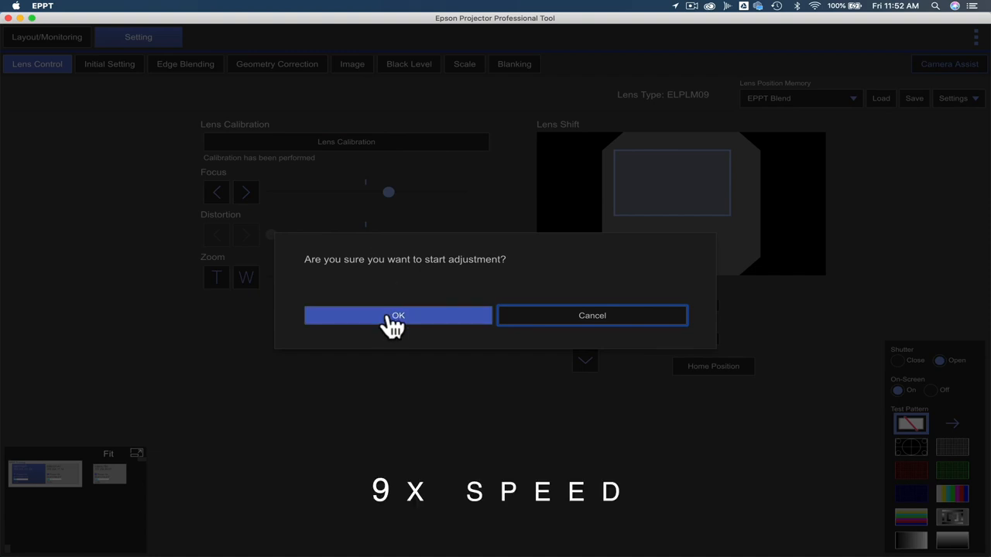
left_click(398, 316)
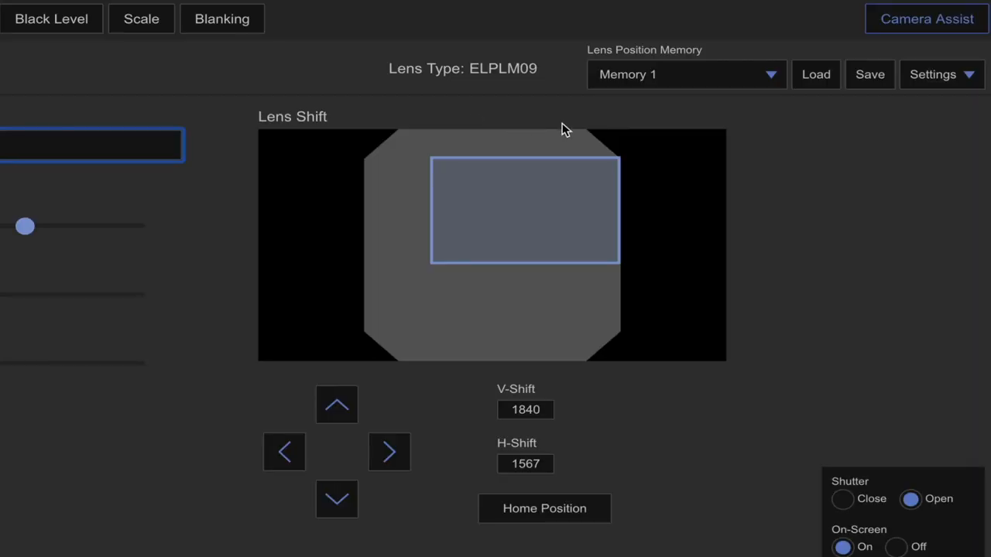
mouse_move(455, 167)
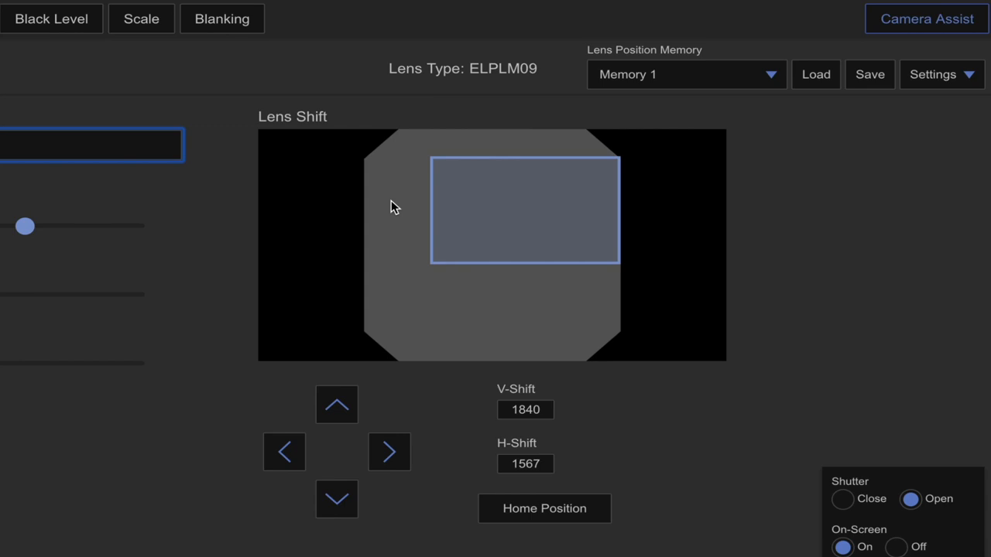
mouse_move(415, 208)
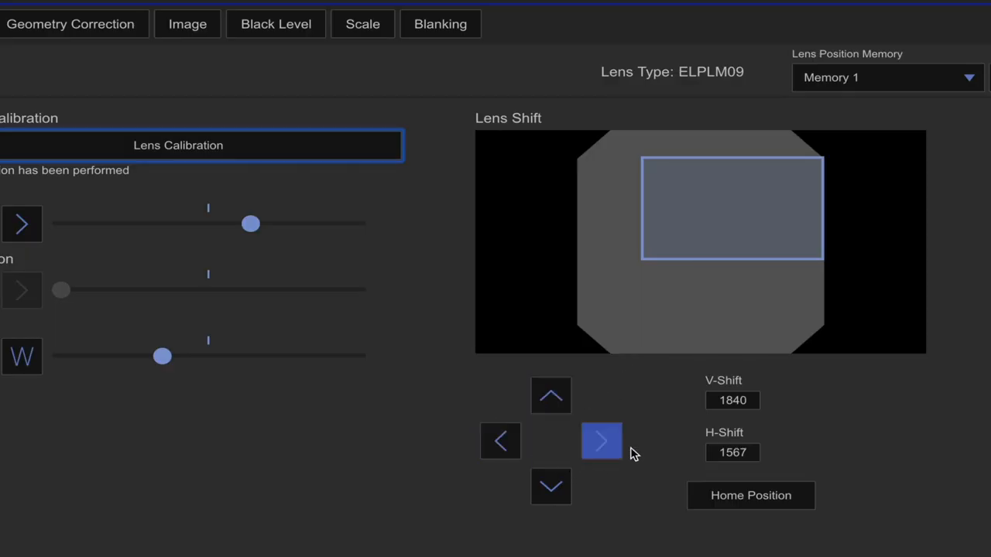
mouse_move(603, 466)
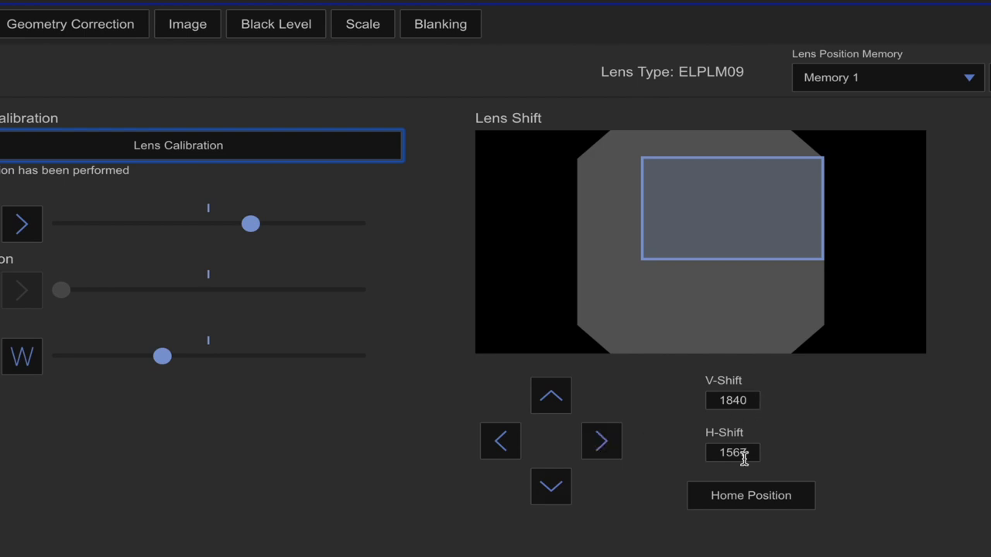
mouse_move(780, 488)
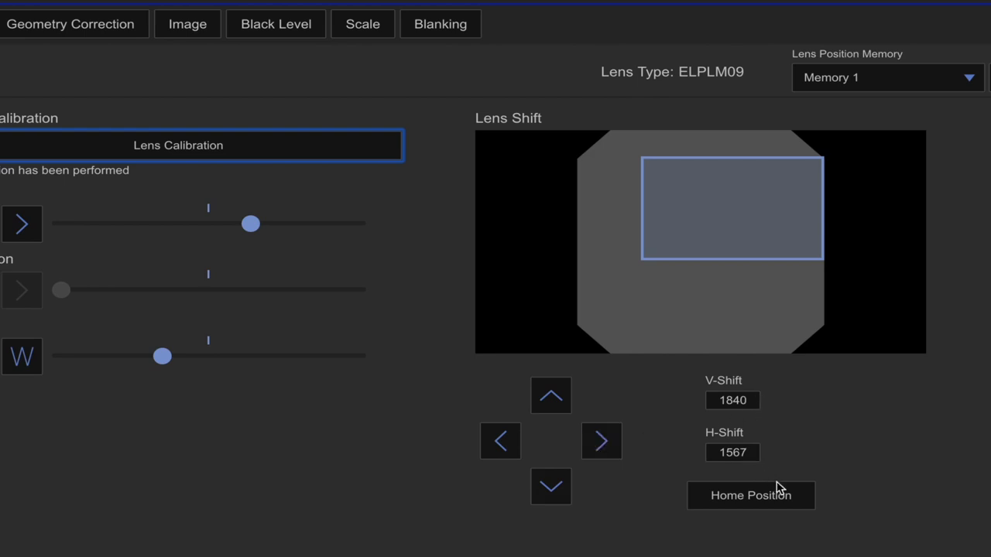
Step: Save the lens position 1840/1567 into Lens Position Memory 1
left_click(750, 495)
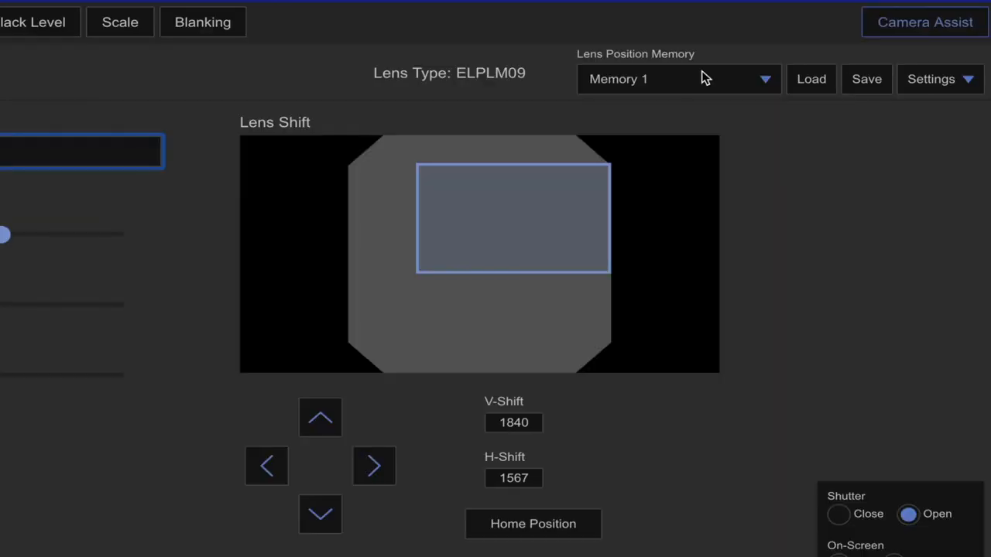
left_click(678, 78)
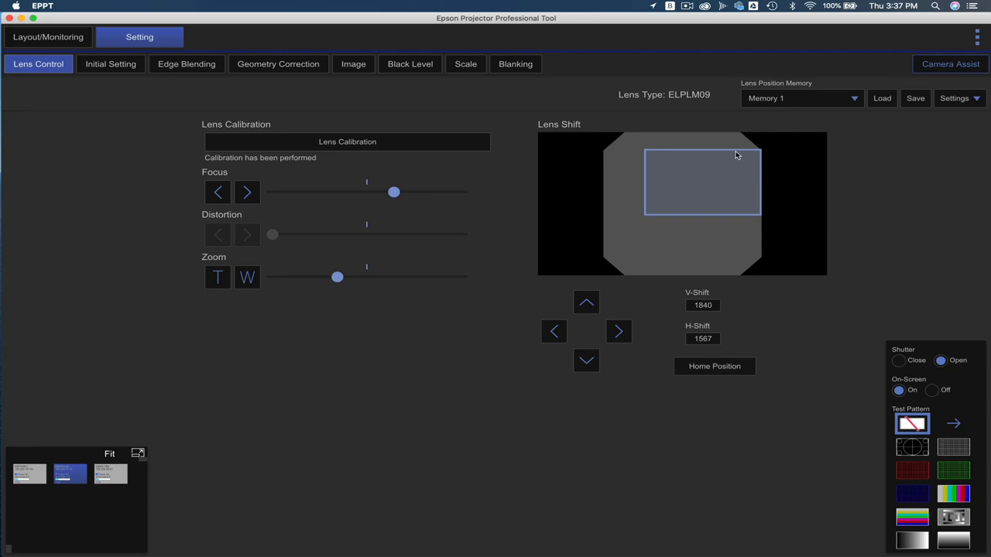
Step: Return the lens to Home Position, then load the stored EPPT Blend lens memory
left_click(714, 365)
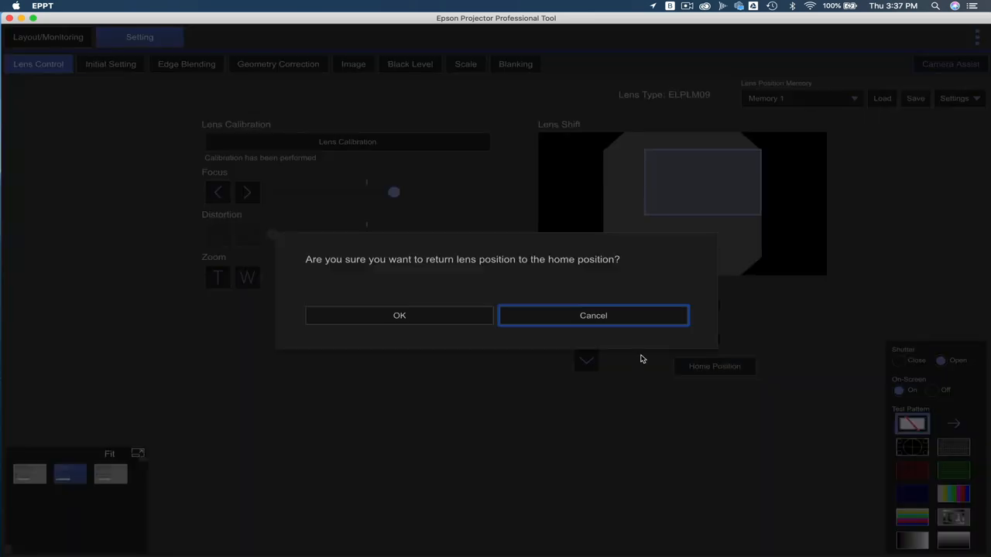
left_click(593, 316)
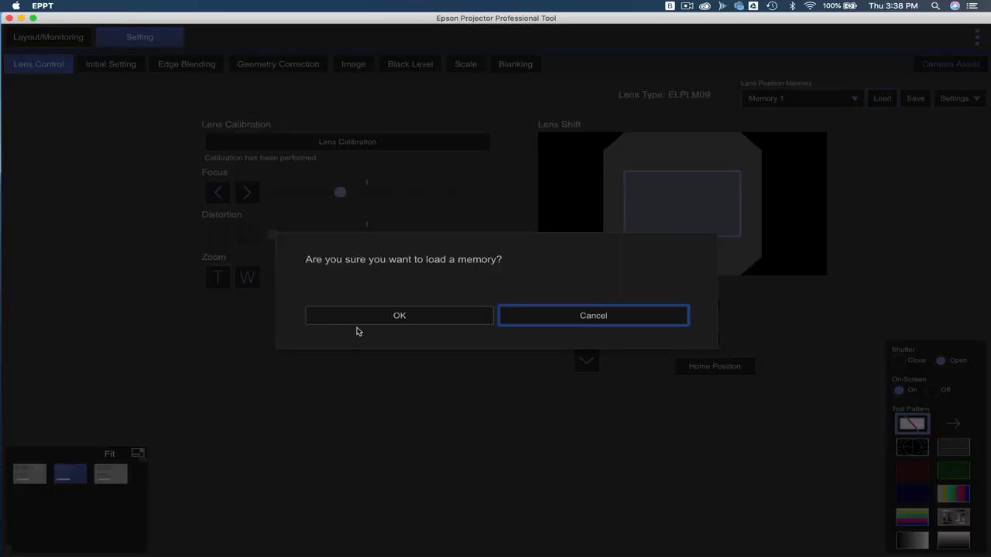
left_click(399, 316)
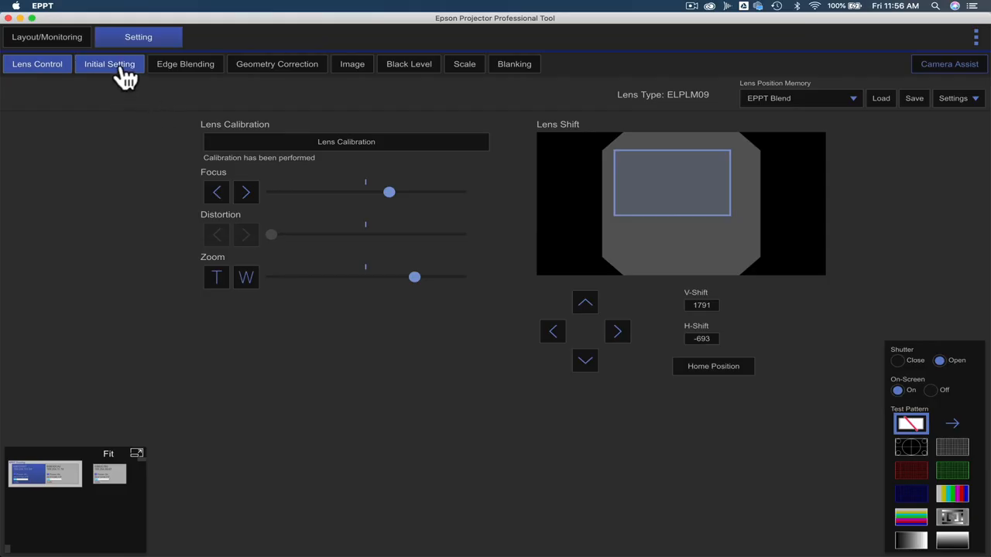
Step: Review Initial Setting keeping Projection on Front, then move to Edge Blending
left_click(109, 63)
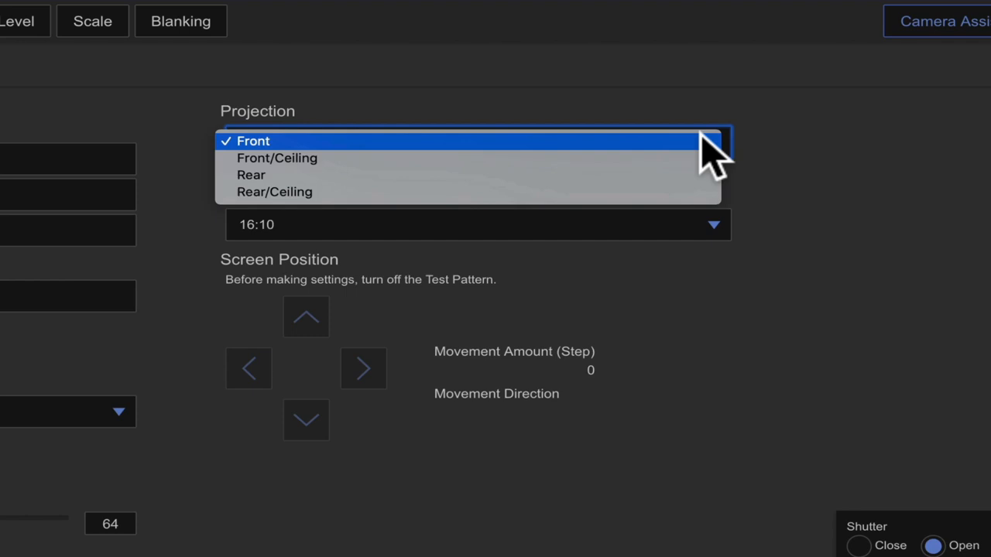
left_click(254, 141)
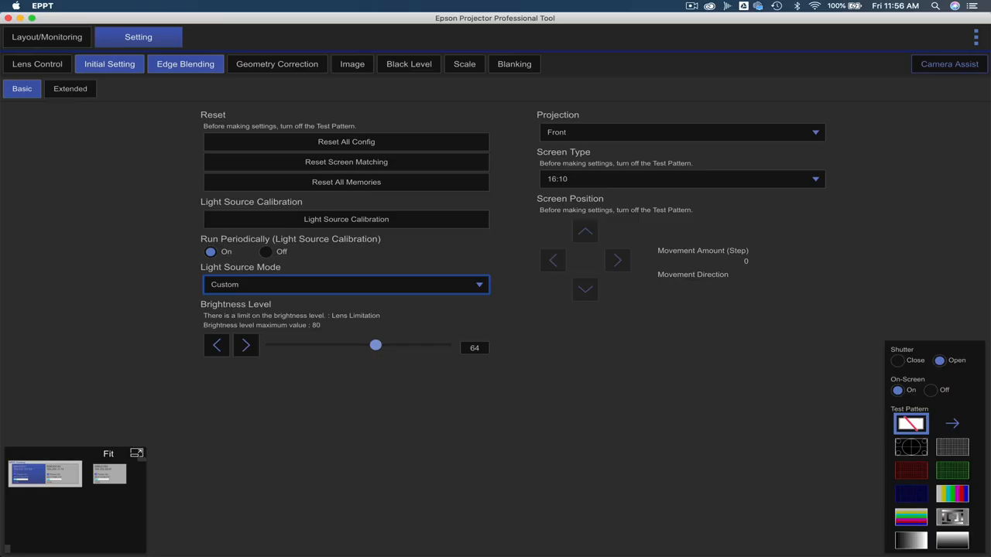
mouse_move(186, 64)
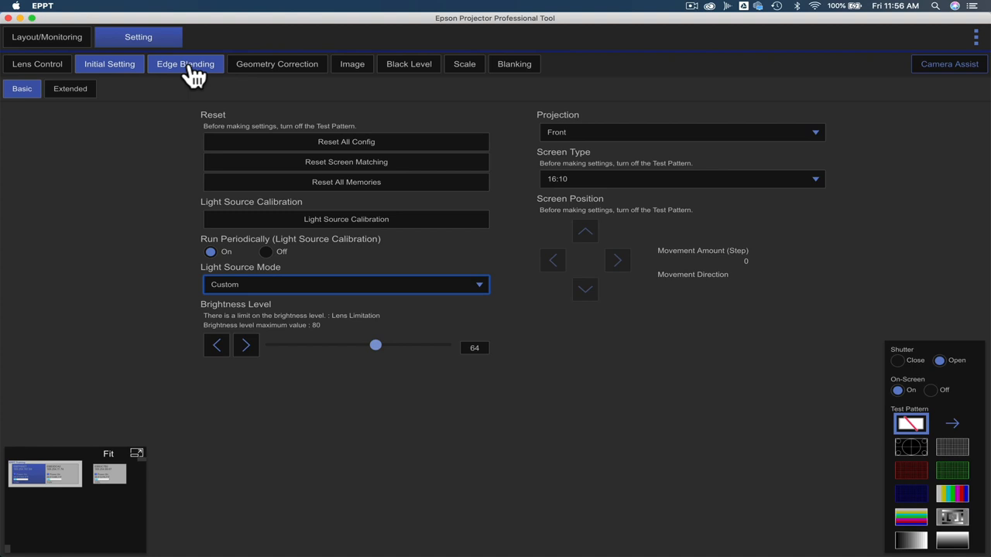
left_click(185, 64)
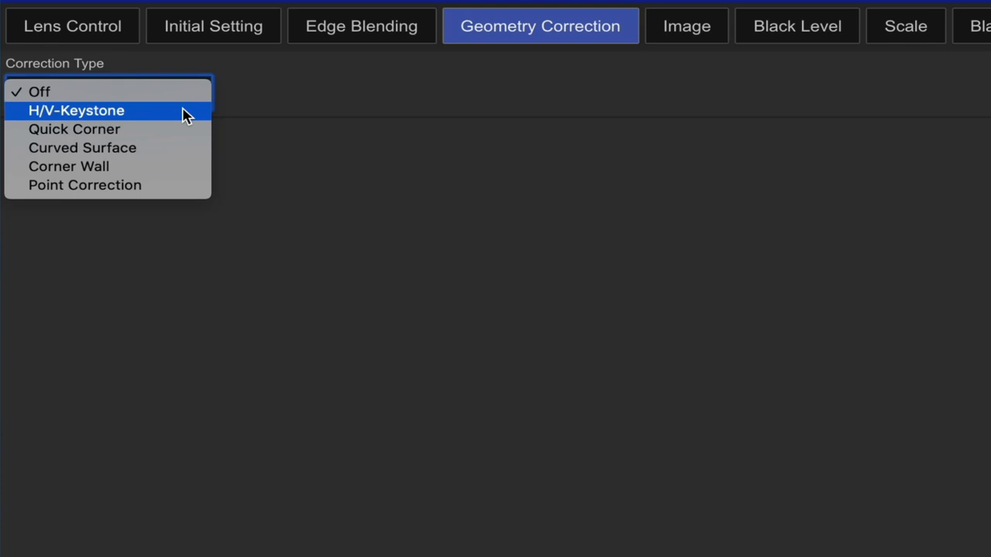
mouse_move(171, 148)
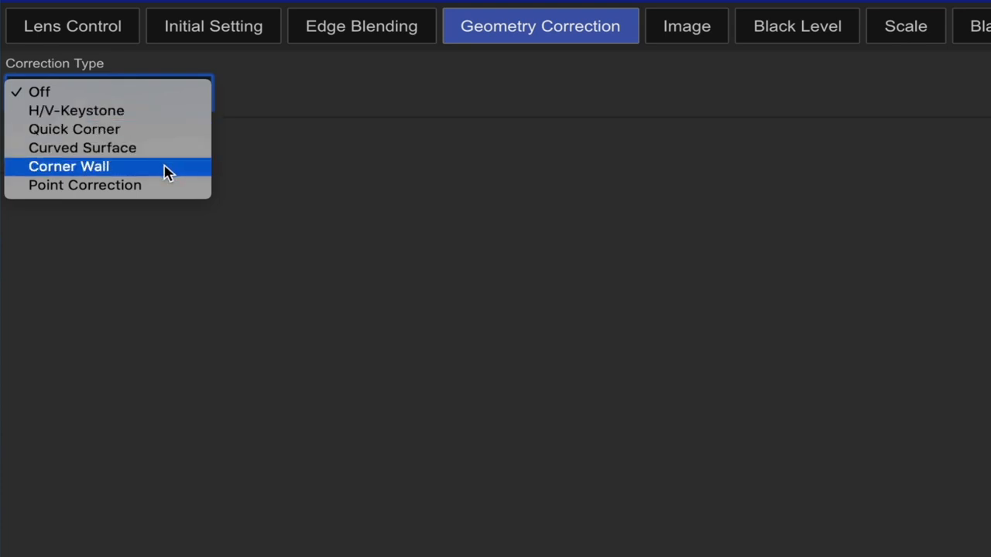
mouse_move(194, 130)
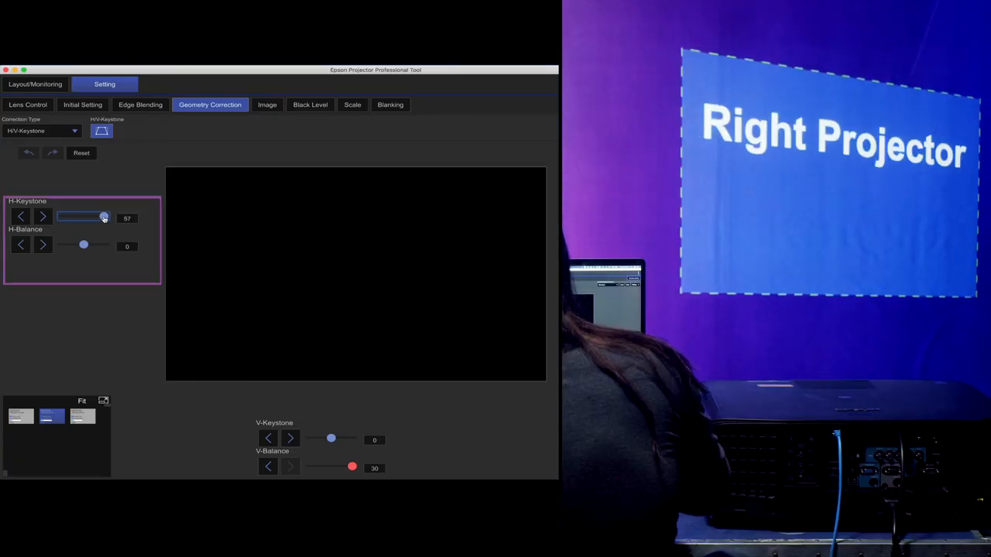
Step: Drag H-Keystone and V-Keystone sliders to 0 to square the image
left_click_drag(105, 216, 64, 217)
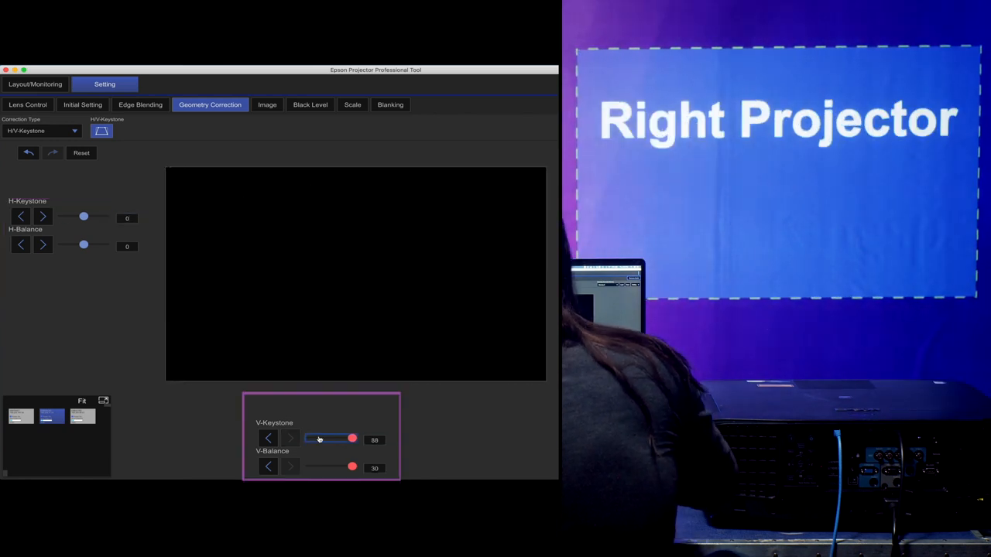
left_click_drag(353, 439, 310, 440)
type("0")
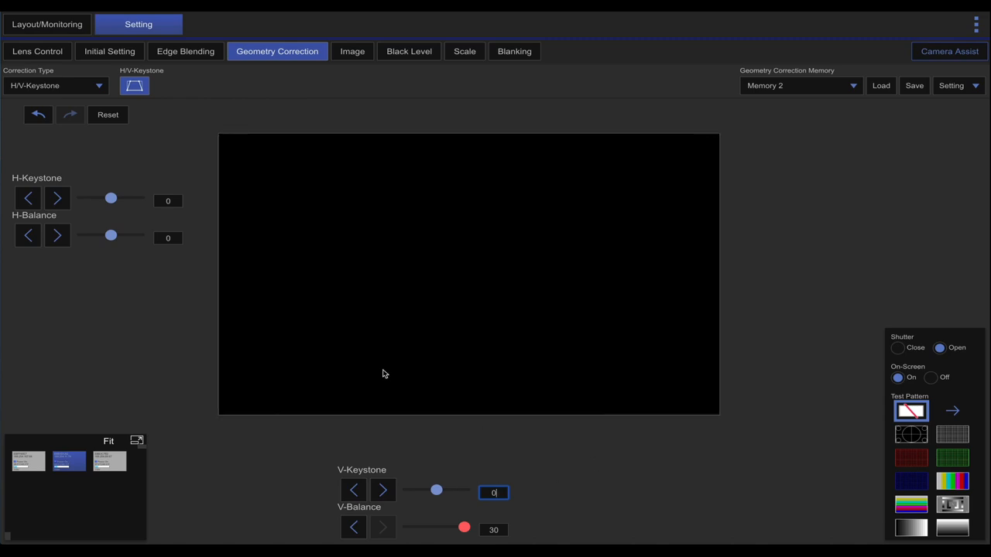
Step: Set Correction Type to Quick Corner and nudge the top-right corner three steps left
left_click(54, 85)
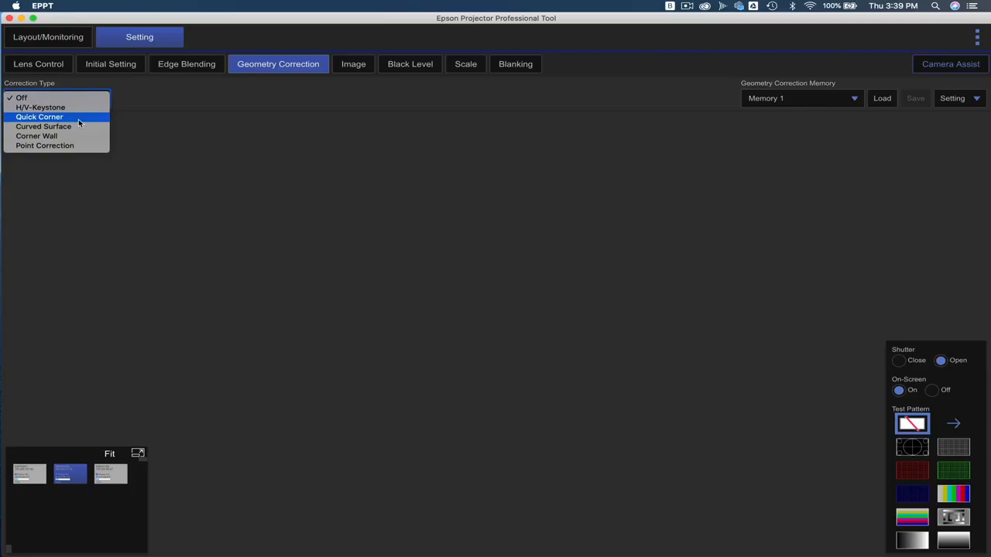
left_click(39, 116)
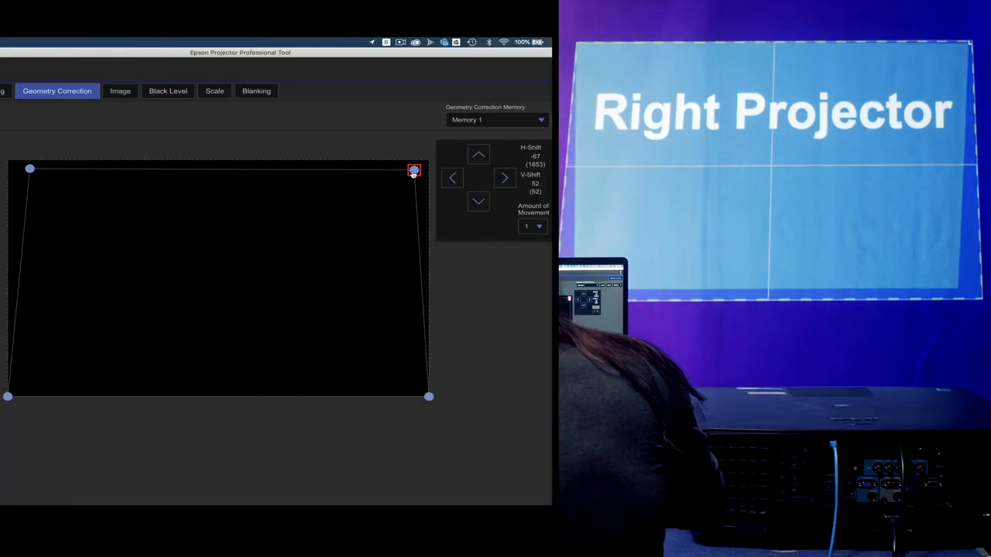
left_click(452, 178)
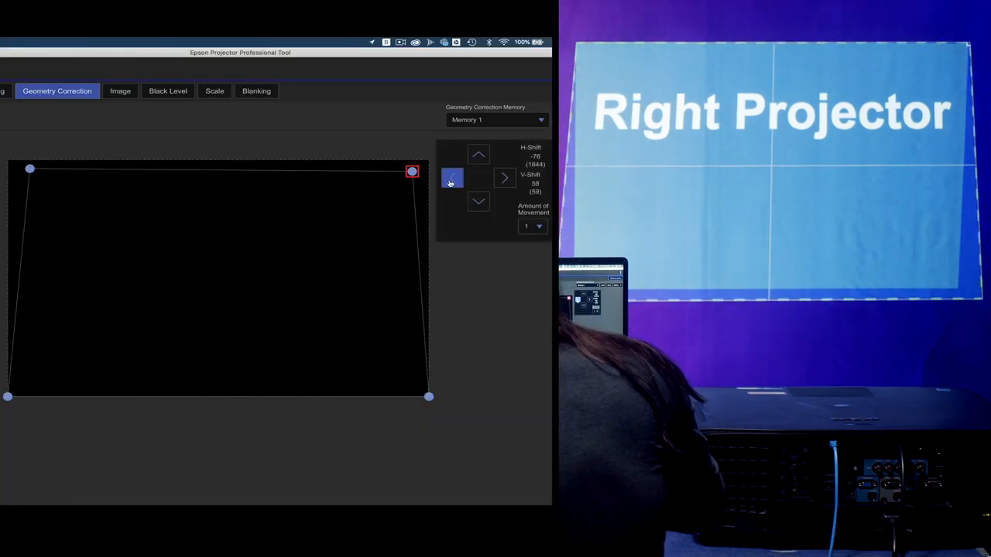
left_click(452, 179)
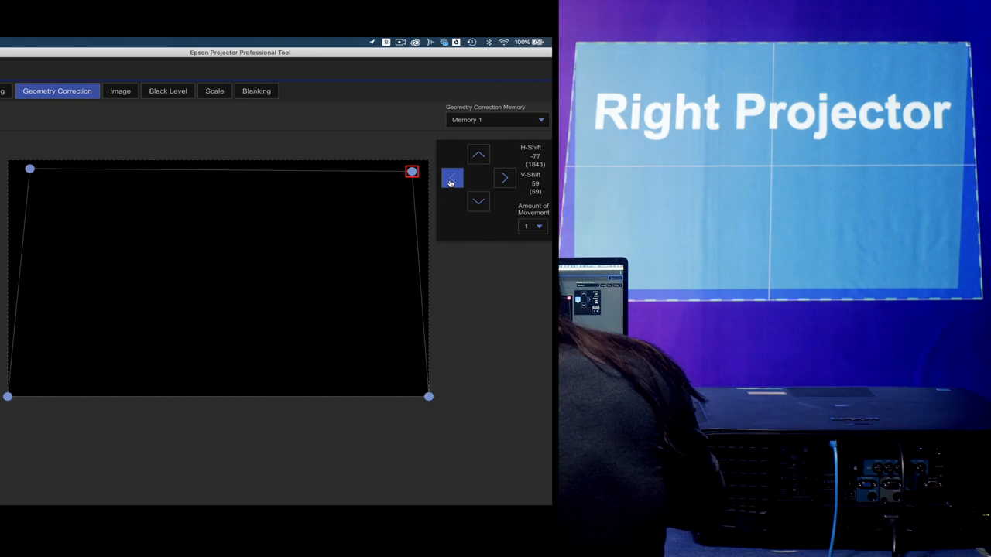
left_click(452, 178)
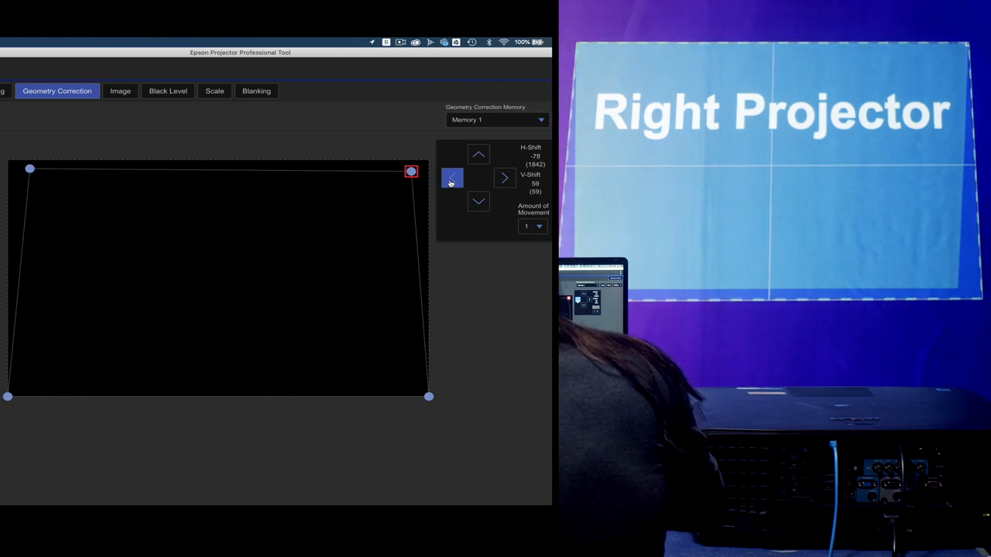